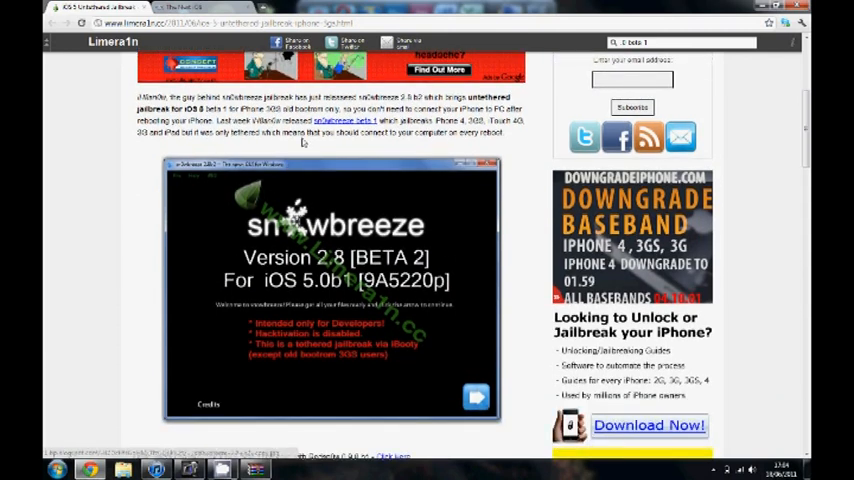
Step: Run sn0wbreeze.exe directly from the archive's file list
scroll("down", 3)
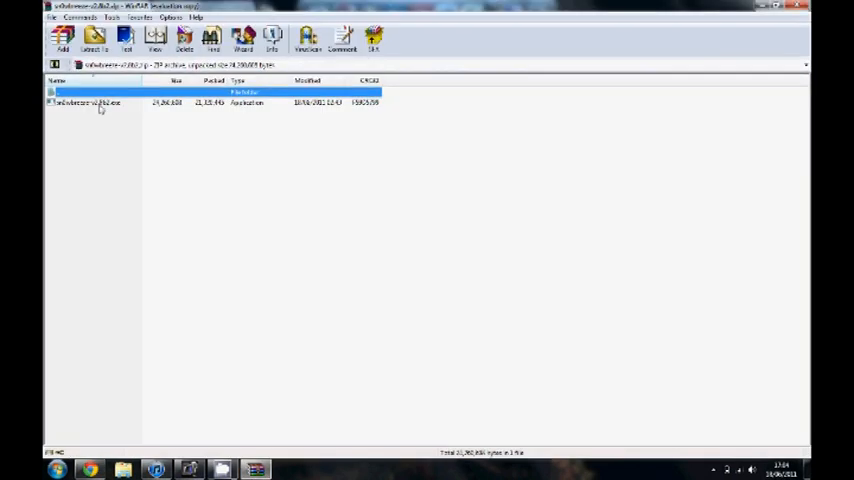
left_click(87, 101)
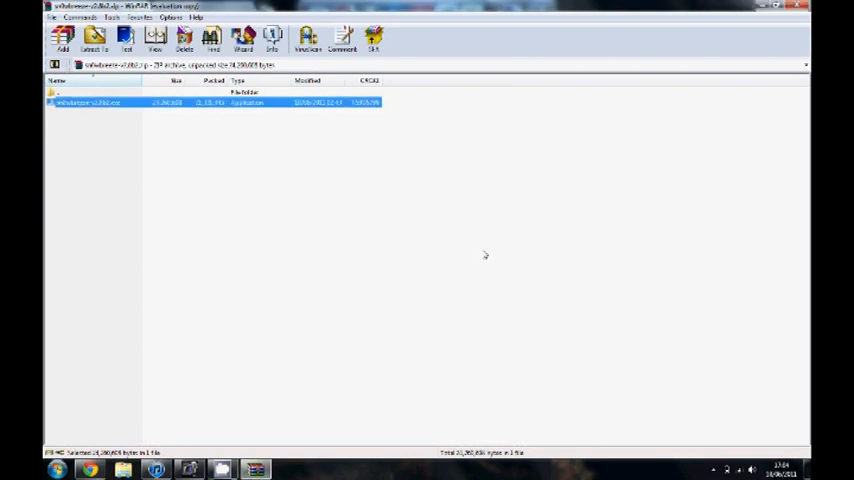
double_click(88, 102)
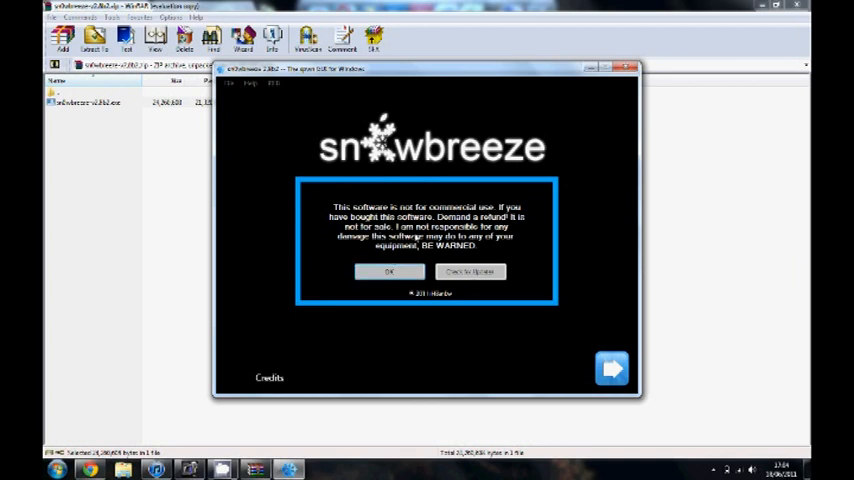
Step: Accept the non-commercial-use notice, close the credits, and continue to IPSW Selection
left_click(269, 378)
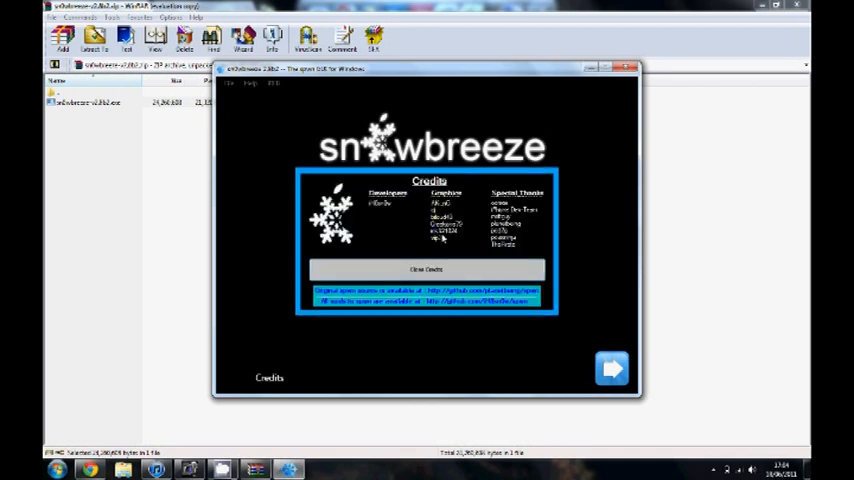
left_click(426, 270)
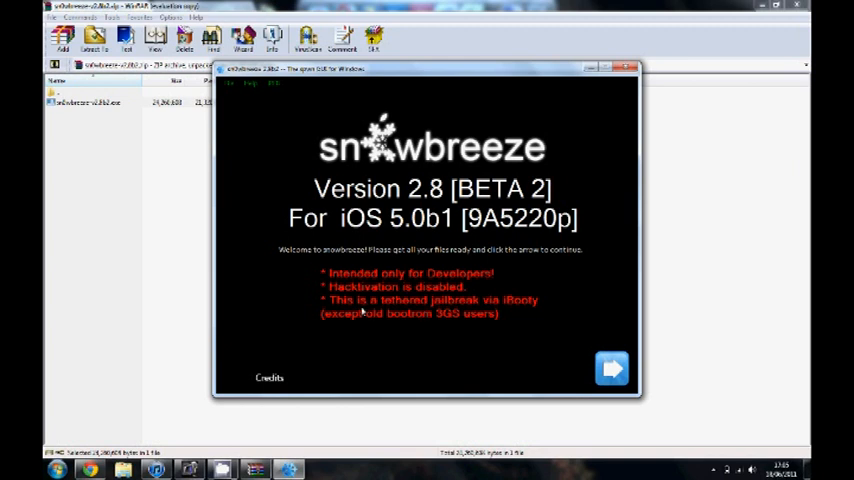
mouse_move(376, 318)
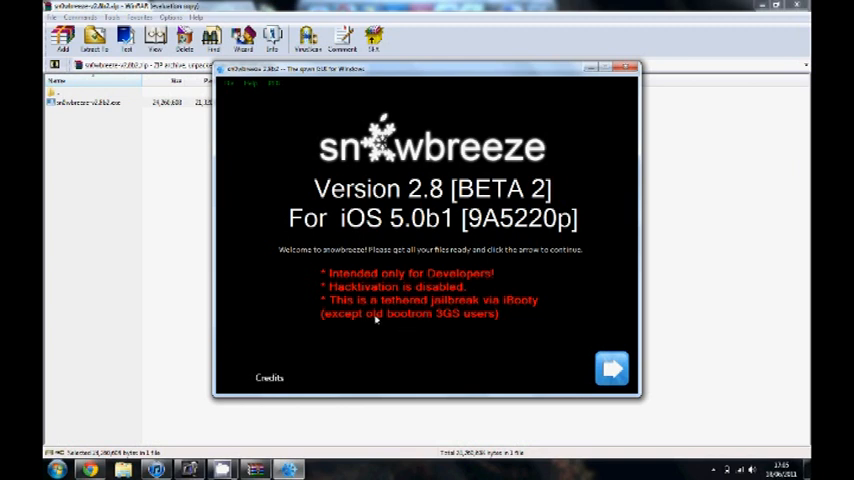
mouse_move(410, 371)
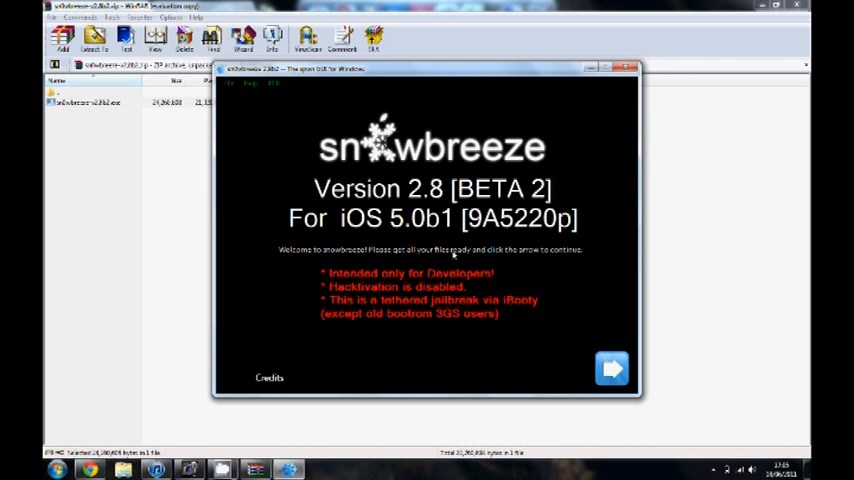
left_click(611, 369)
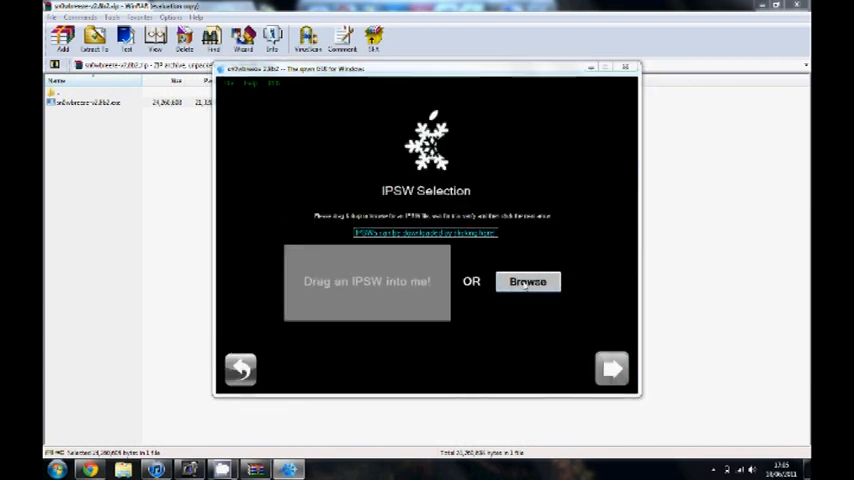
Step: Browse the Downloads folder for an IPSW, cancel without choosing, then move on
left_click(528, 281)
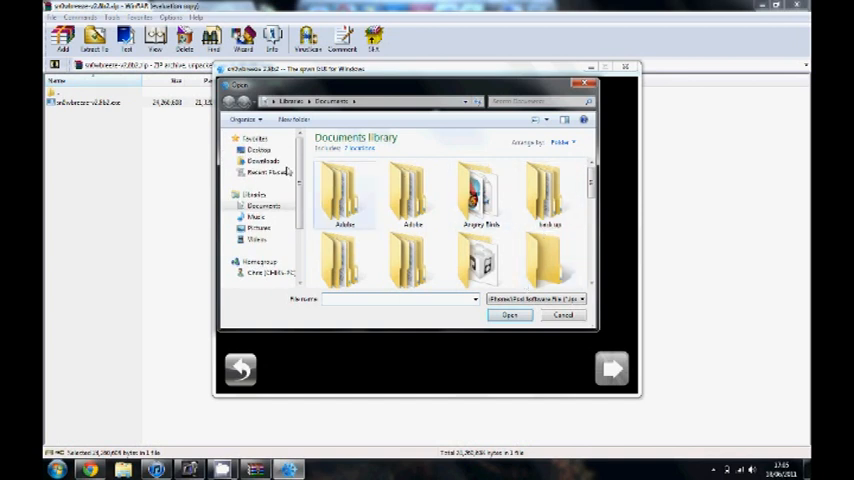
left_click(263, 161)
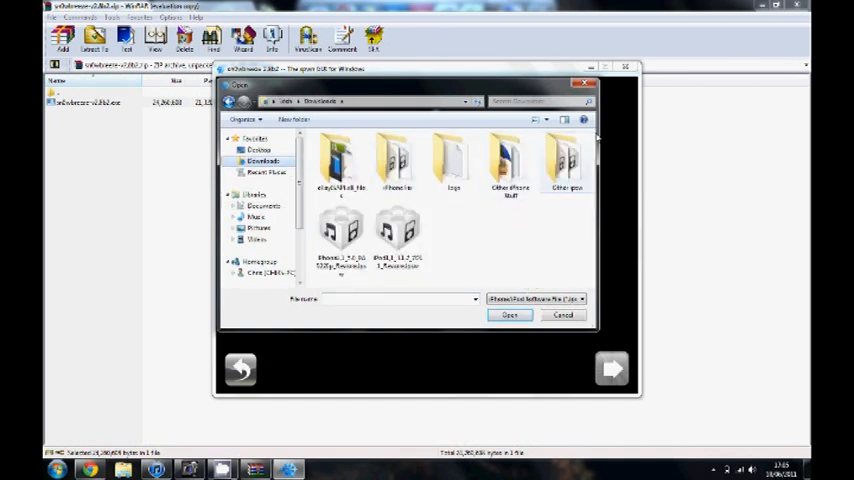
left_click(562, 315)
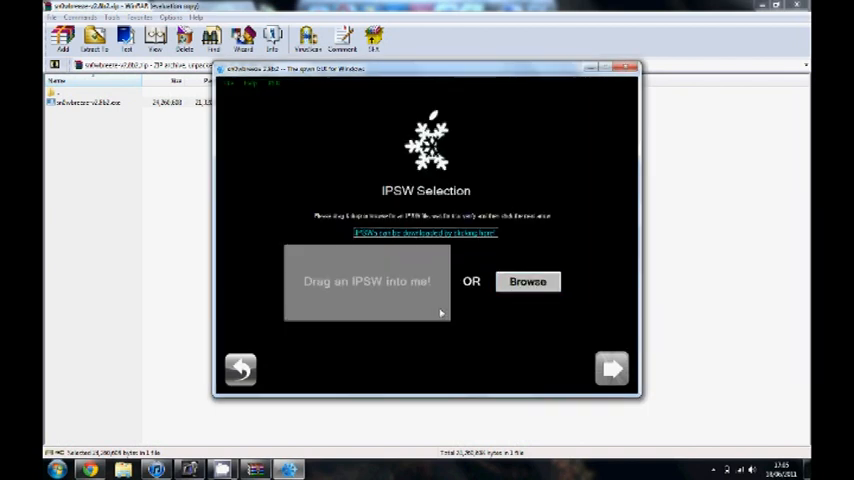
mouse_move(593, 320)
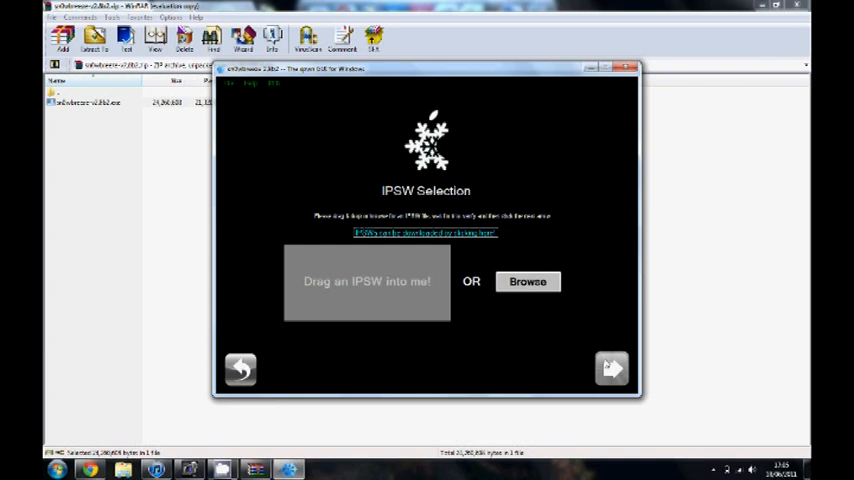
left_click(632, 68)
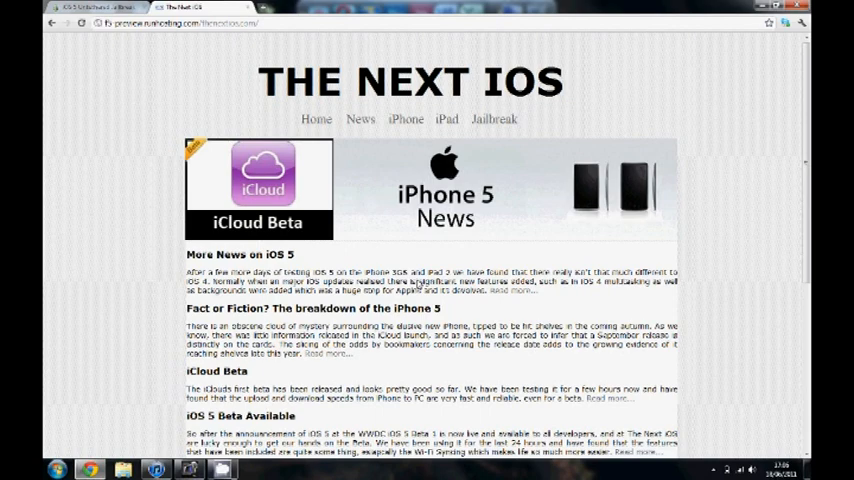
mouse_move(429, 255)
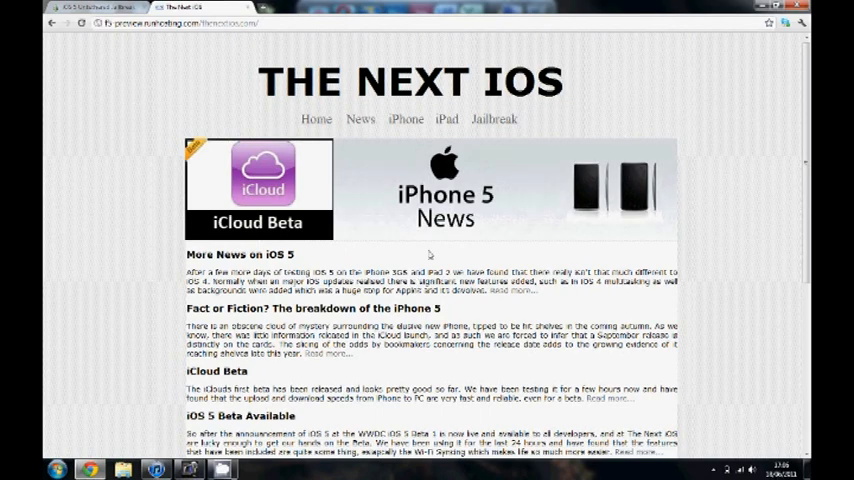